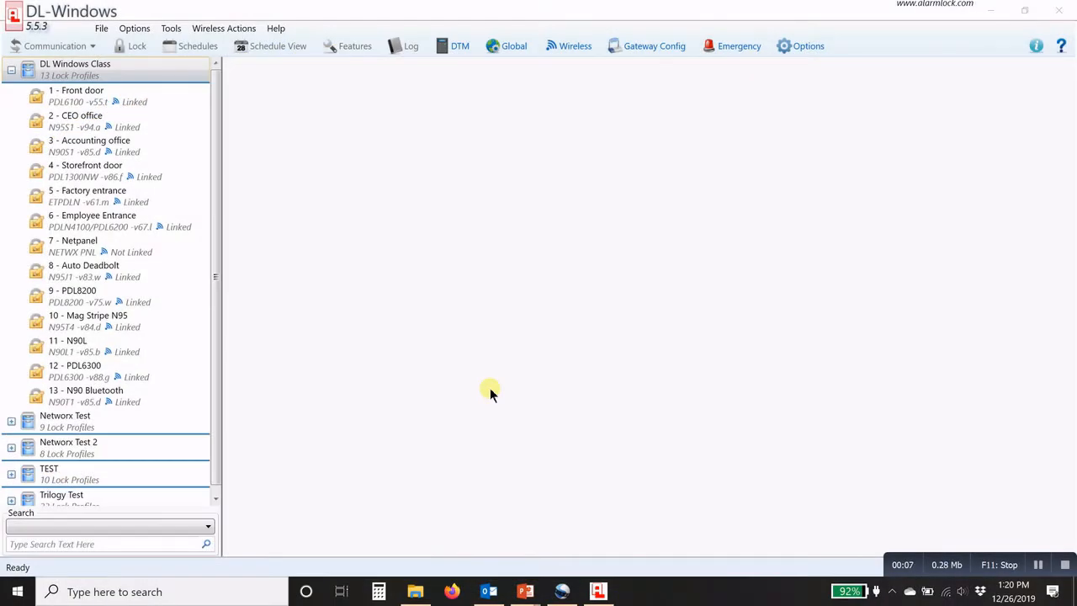
mouse_move(414, 228)
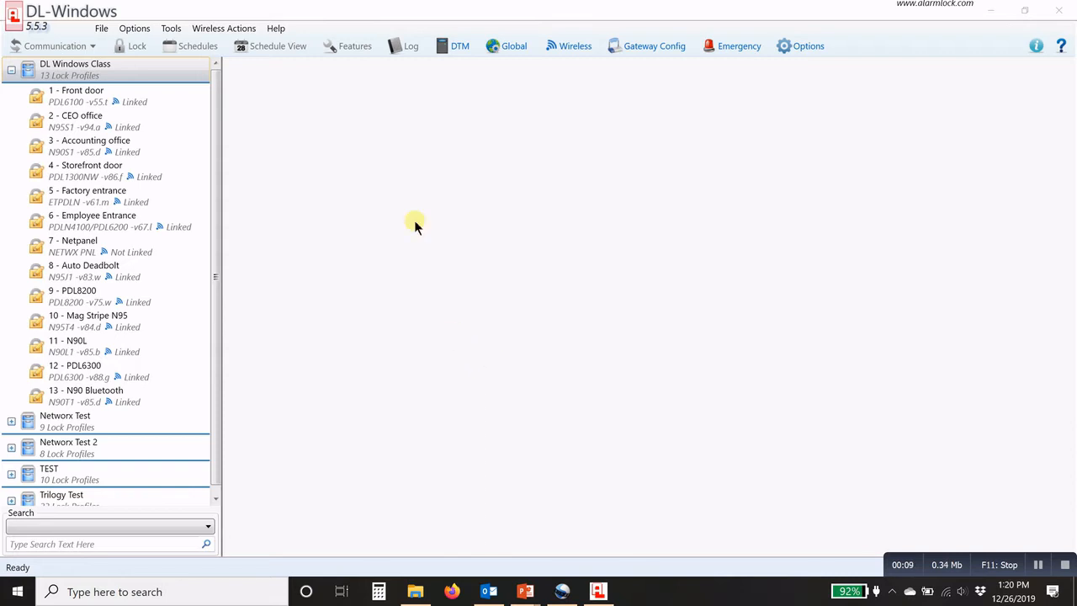
mouse_move(606, 183)
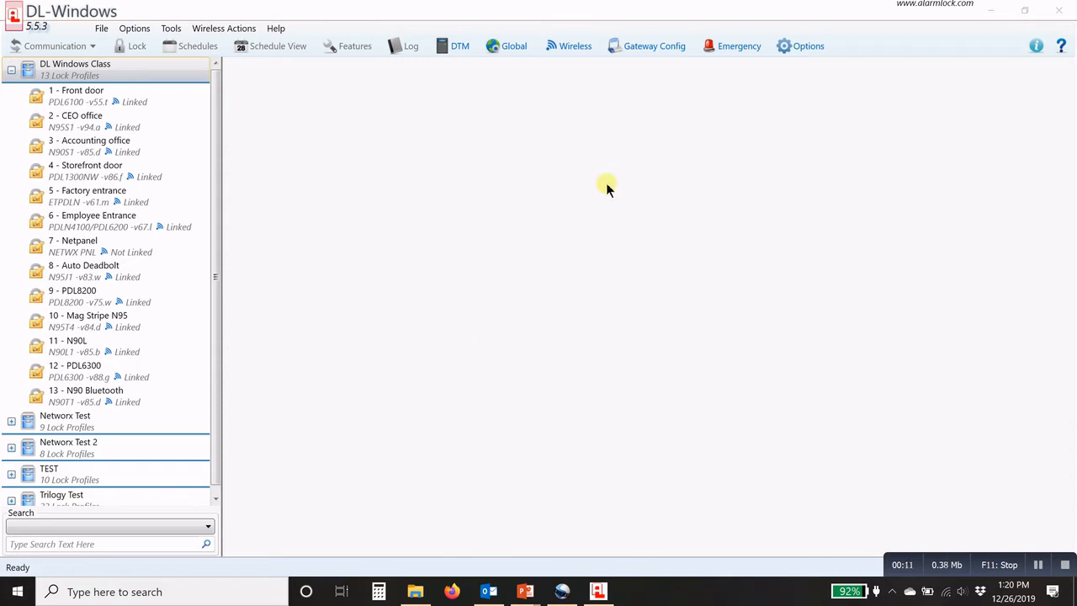
mouse_move(580, 189)
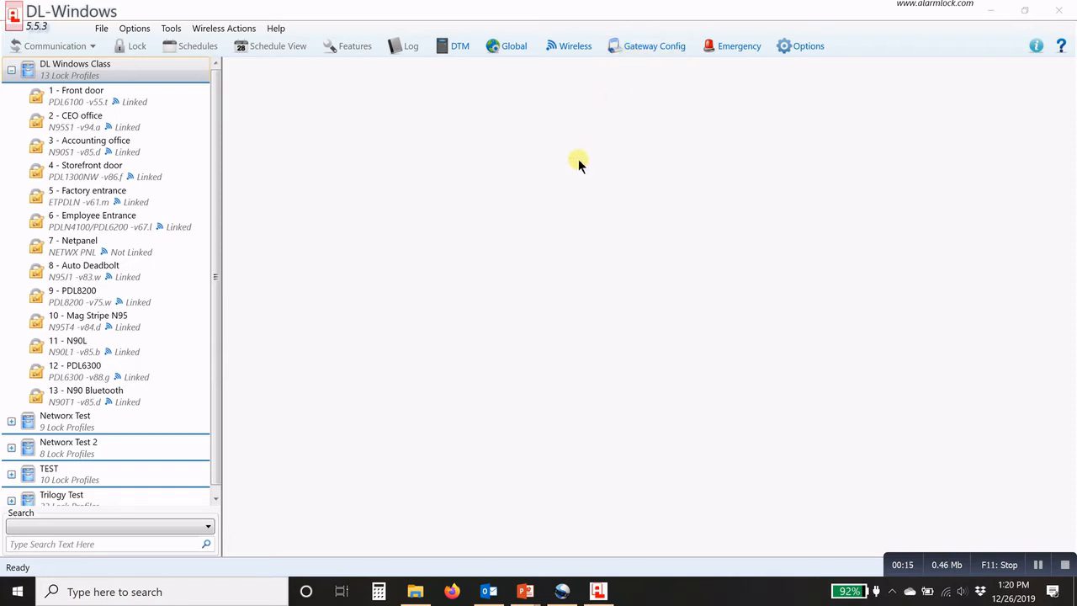
mouse_move(566, 187)
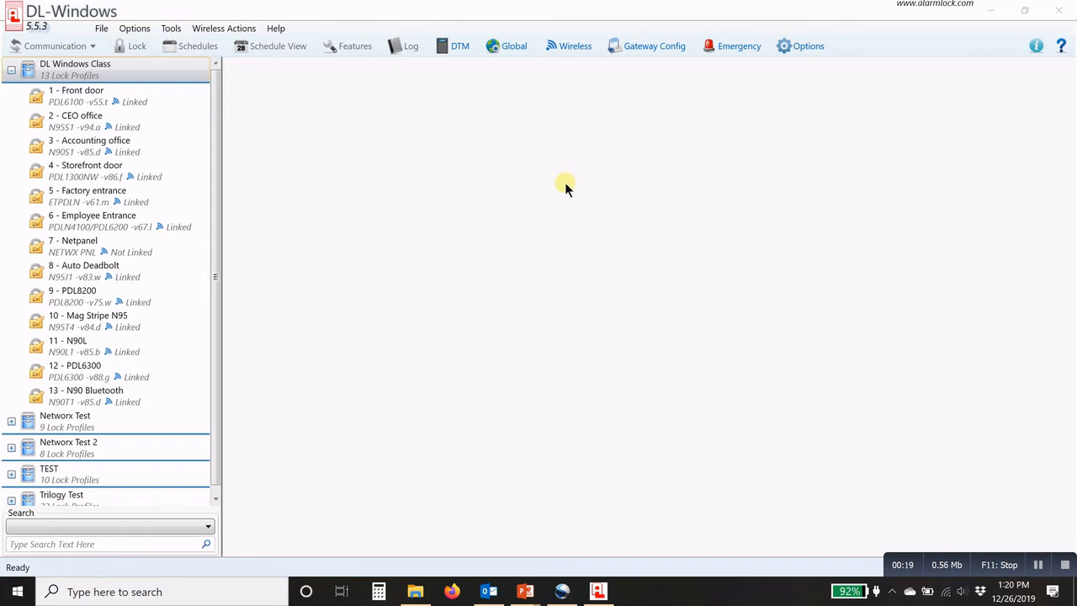
mouse_move(572, 156)
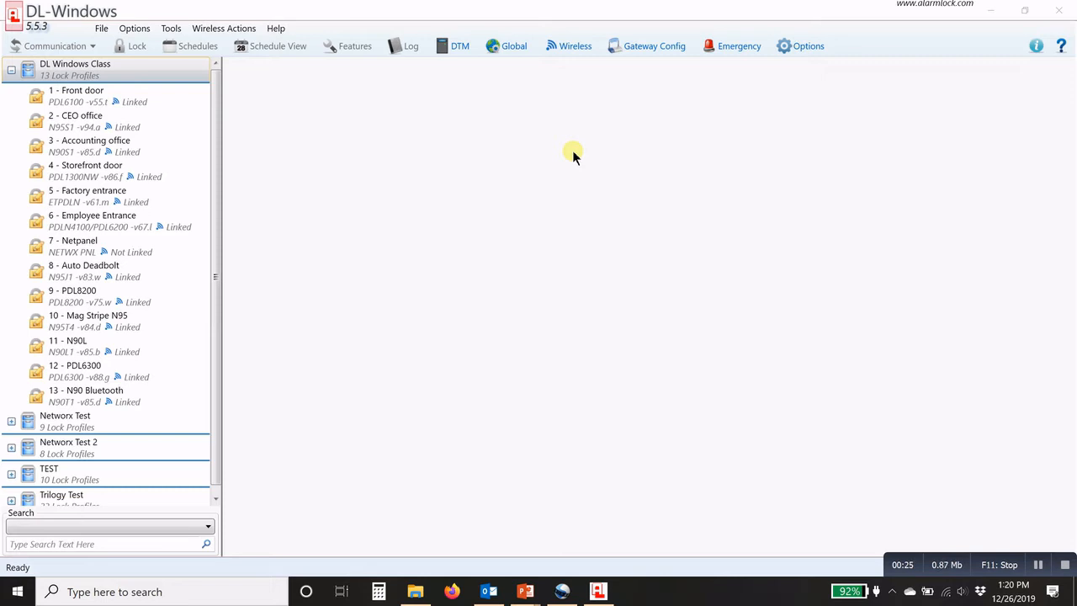
mouse_move(538, 152)
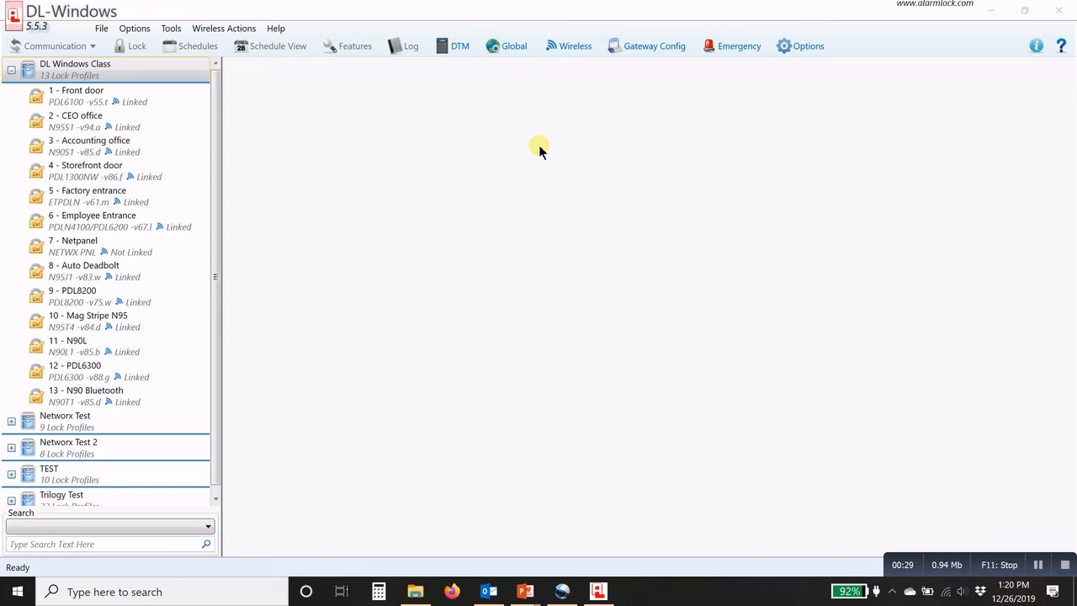
mouse_move(657, 67)
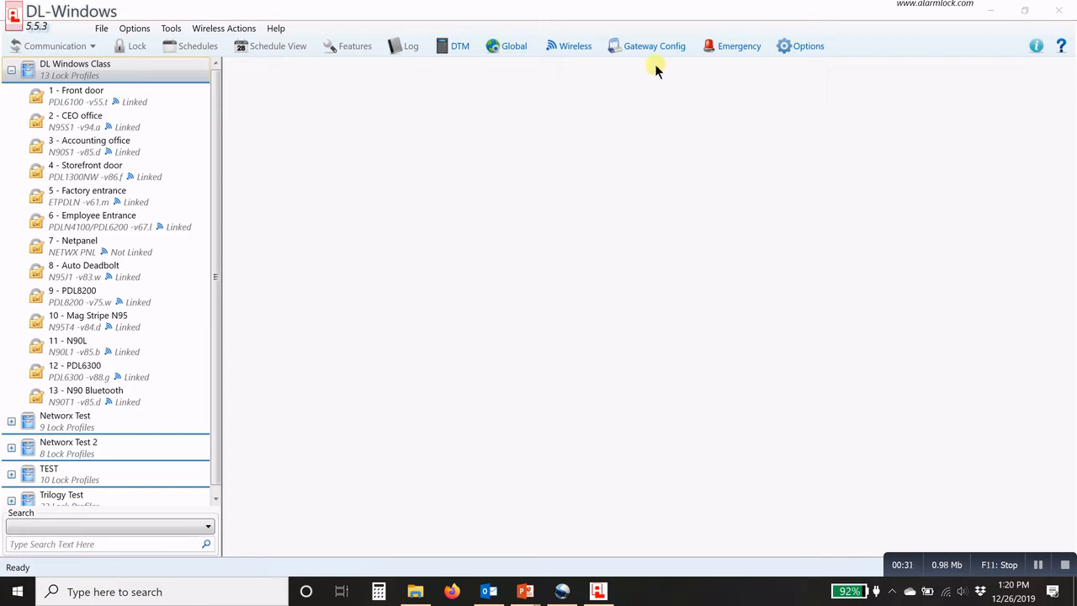
mouse_move(614, 125)
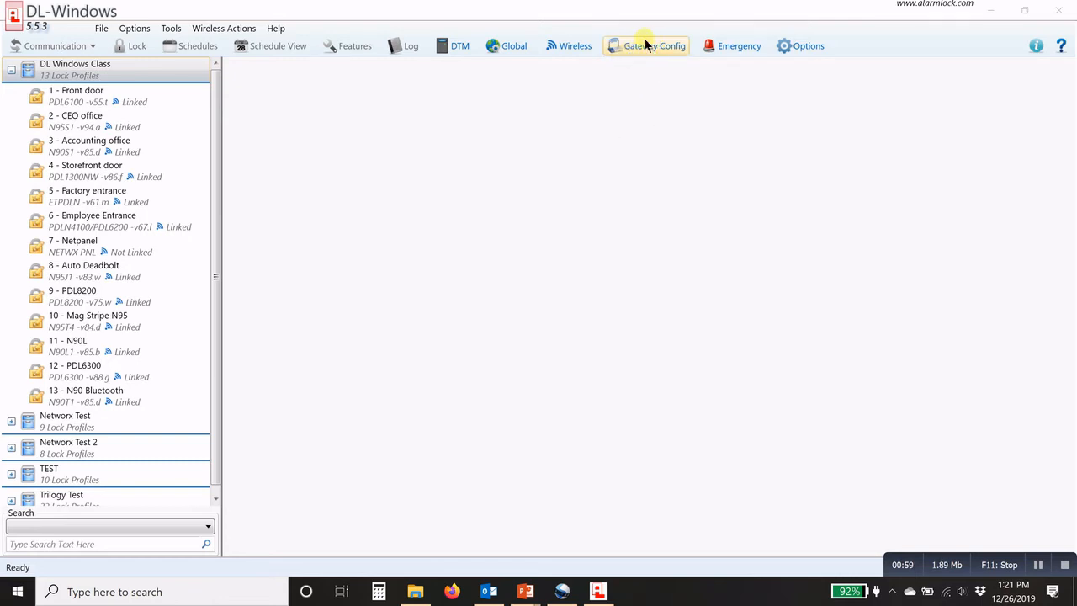
Bring up the Gateway Configuration for the DL Windows Class account
click(647, 46)
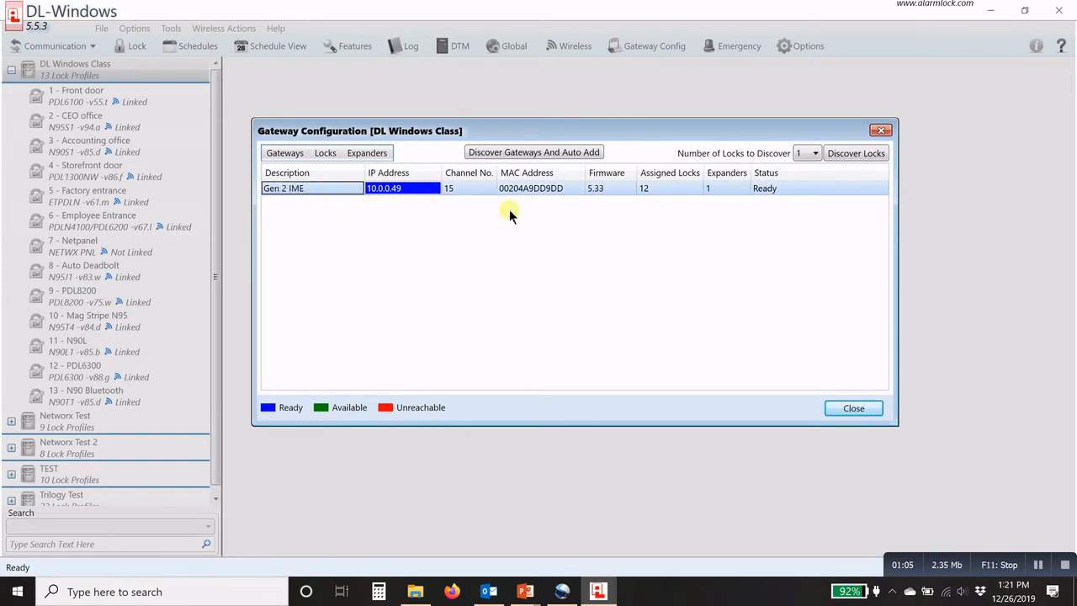
mouse_move(720, 186)
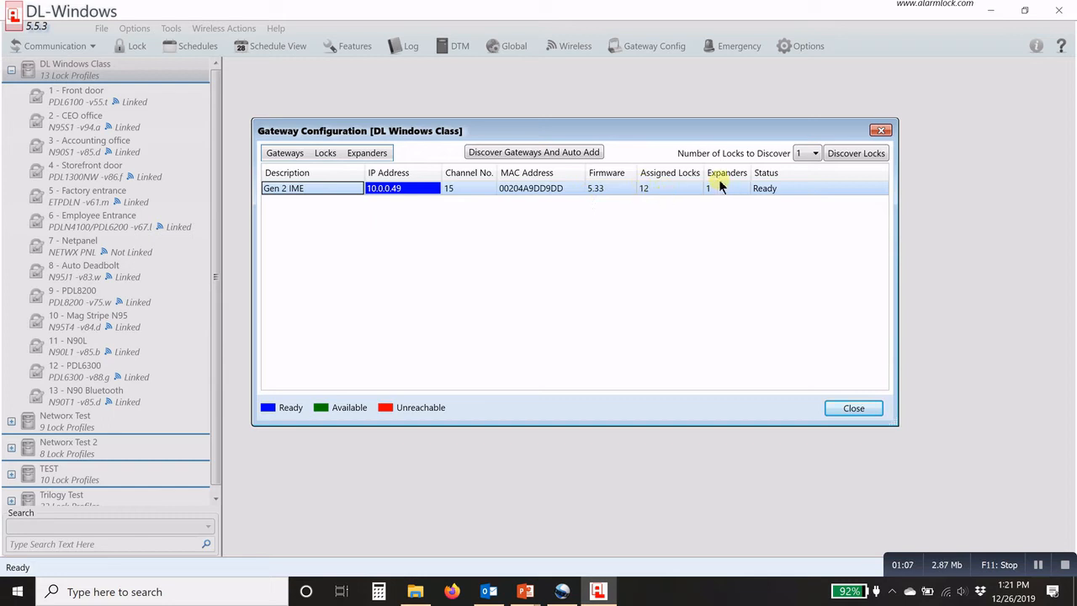
mouse_move(710, 199)
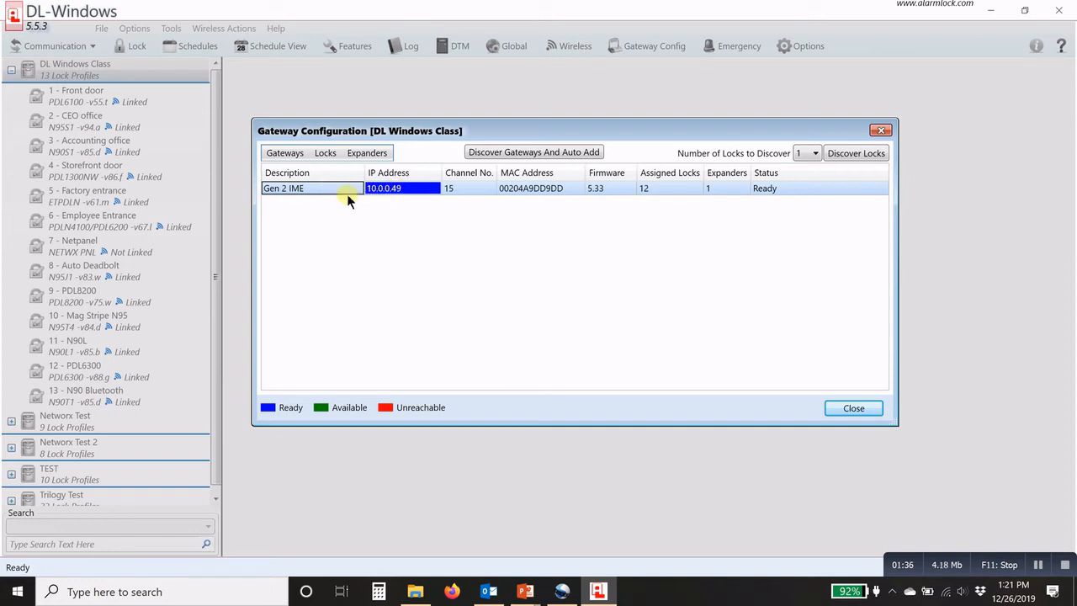
Show the Gateways action menu with discovery, removal and replacement options
click(285, 152)
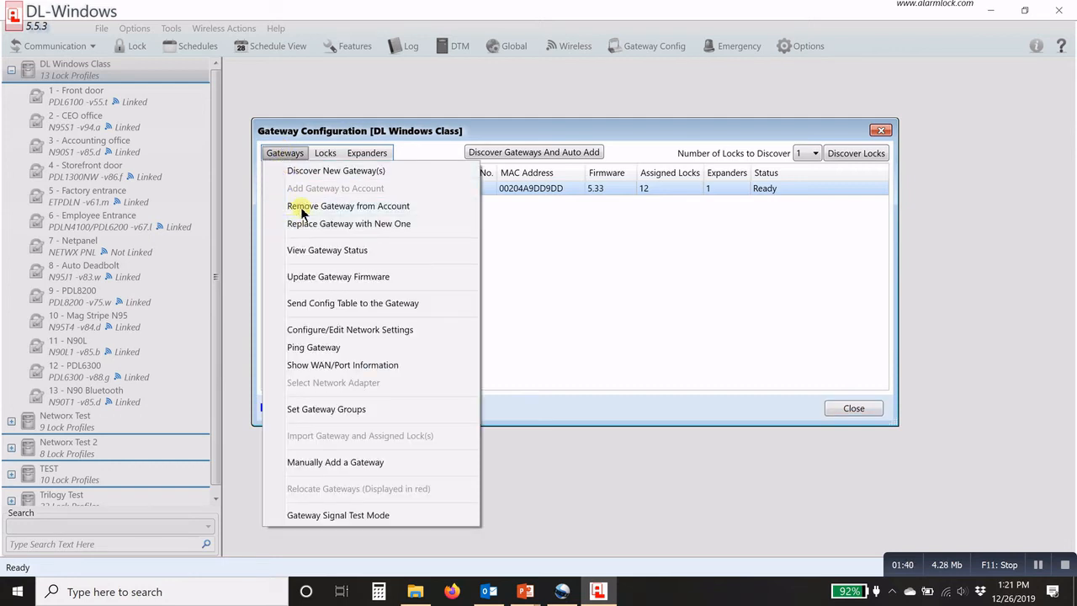
mouse_move(364, 223)
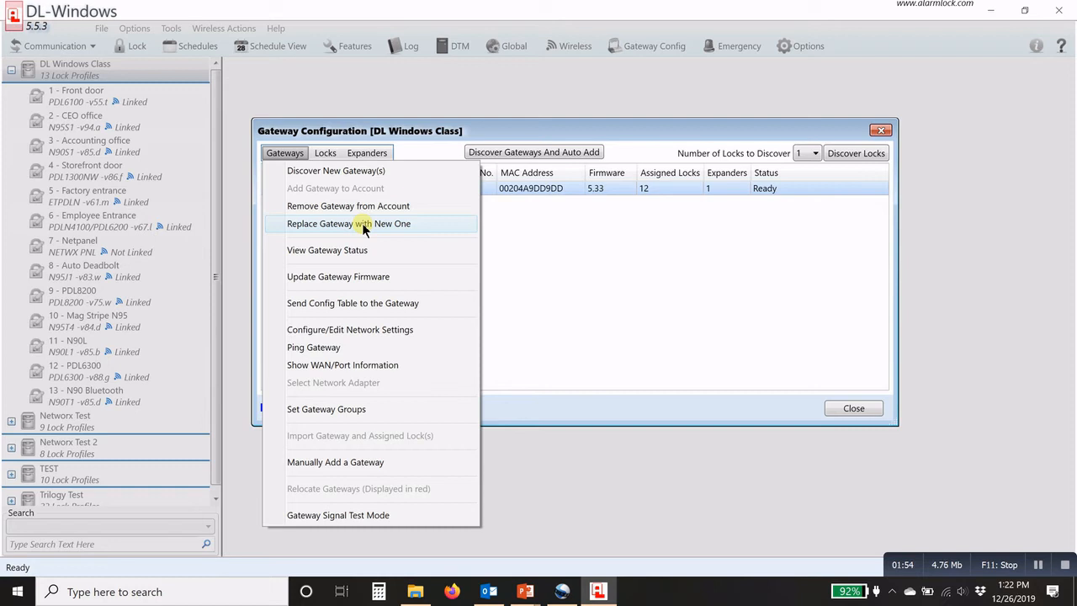
mouse_move(313, 225)
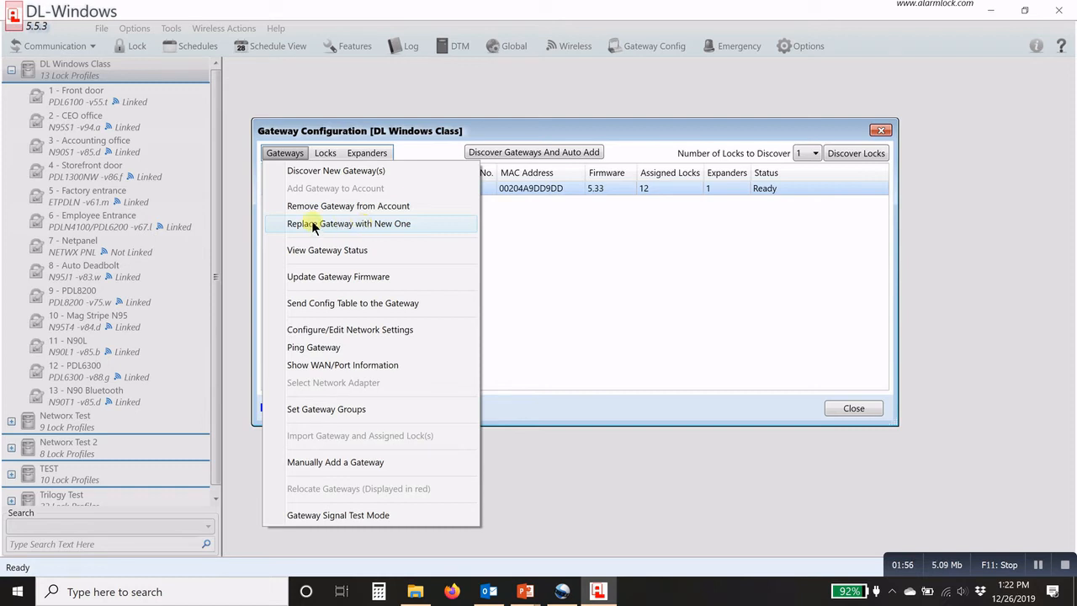
Start Replace Gateway, prompting the Expander Group No. confirmation warning
click(347, 222)
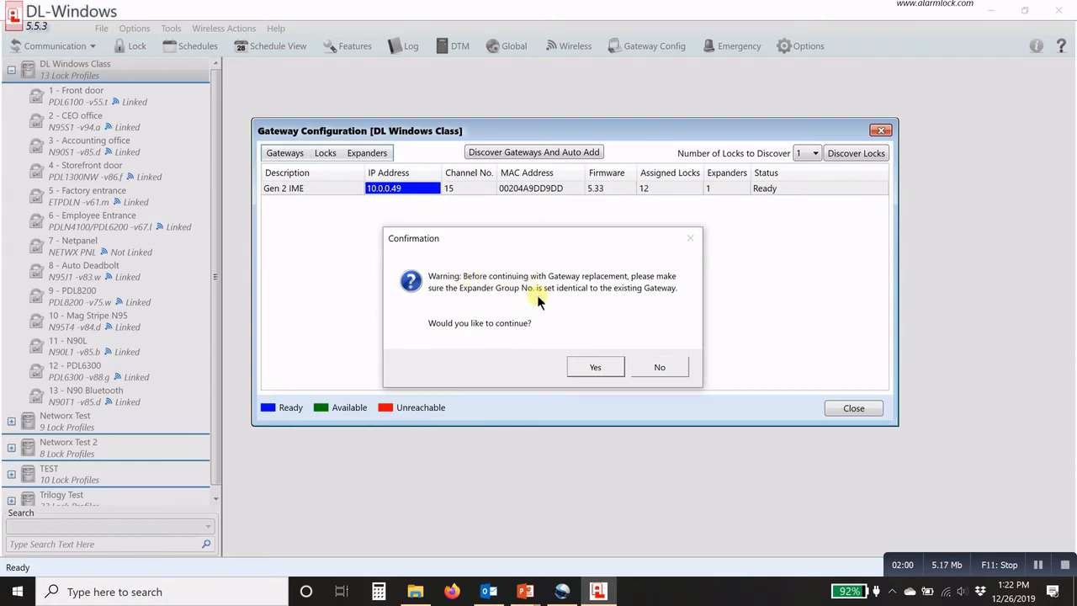
mouse_move(498, 299)
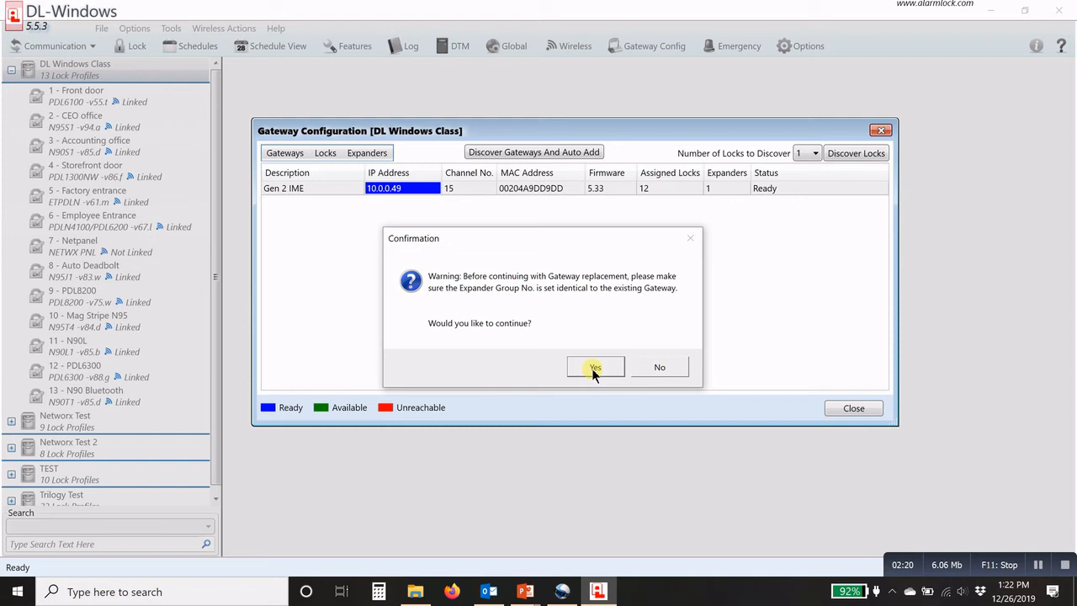
mouse_move(575, 374)
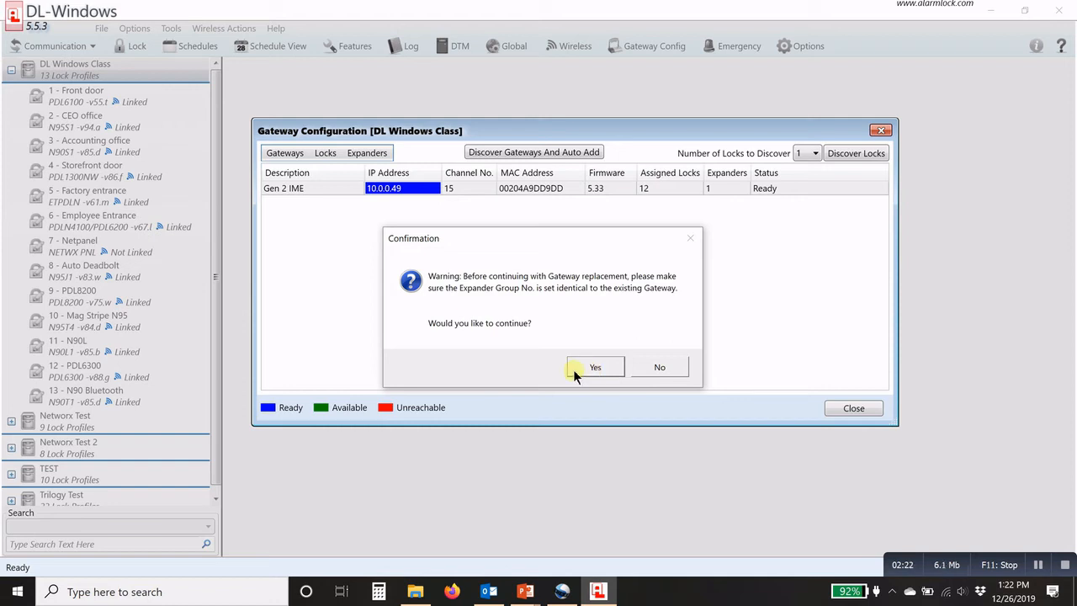
mouse_move(436, 256)
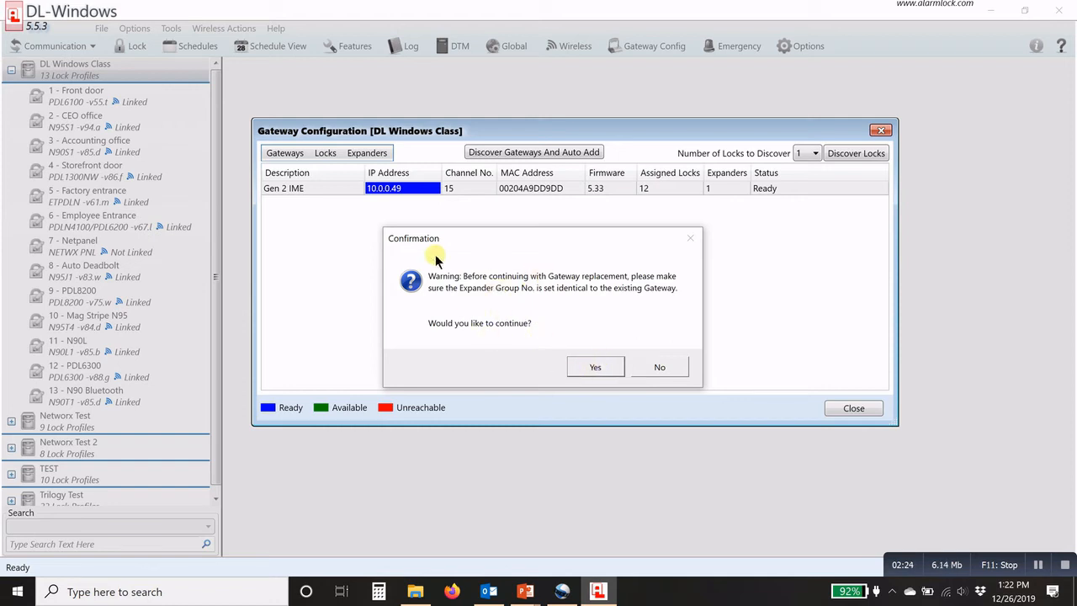
mouse_move(564, 354)
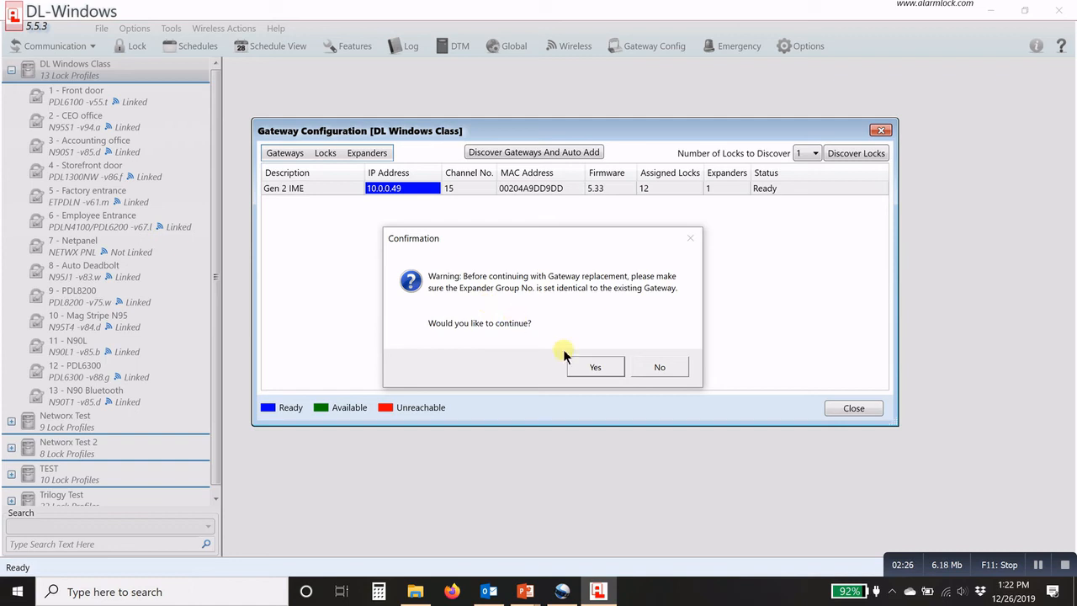
Confirm the replacement with Yes so the New Gateways list is discovered
click(595, 367)
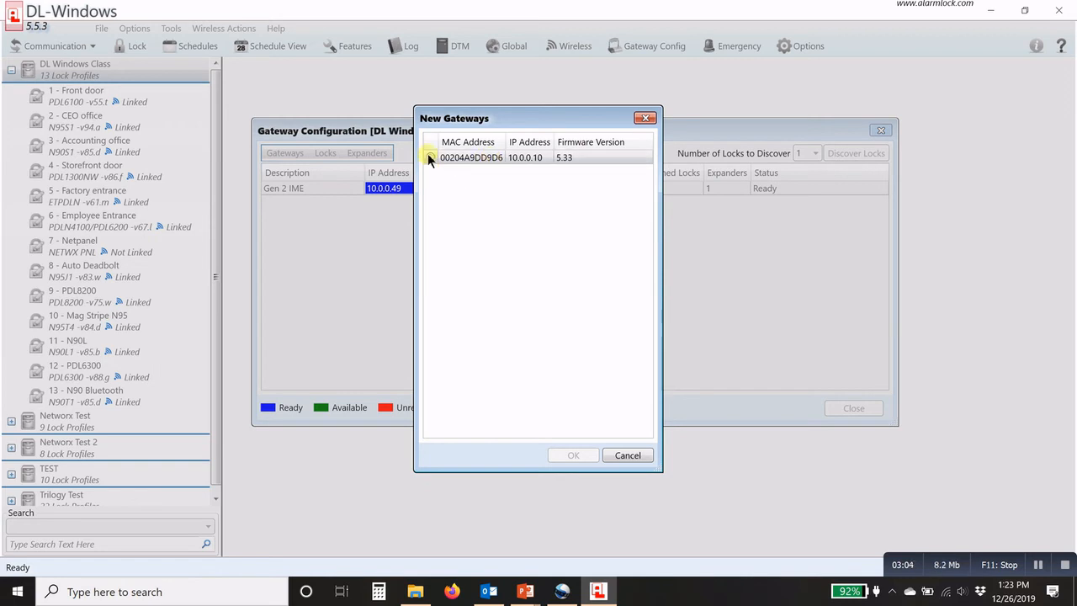
Select gateway 00204A9DD9D6 at 10.0.0.10 and accept it as the replacement
click(431, 158)
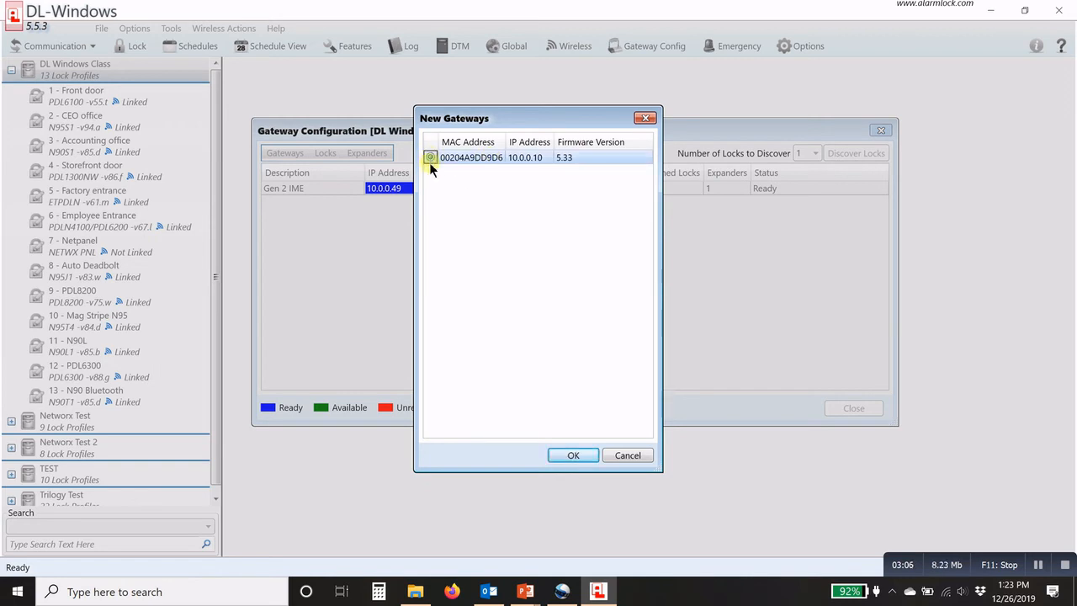
click(572, 455)
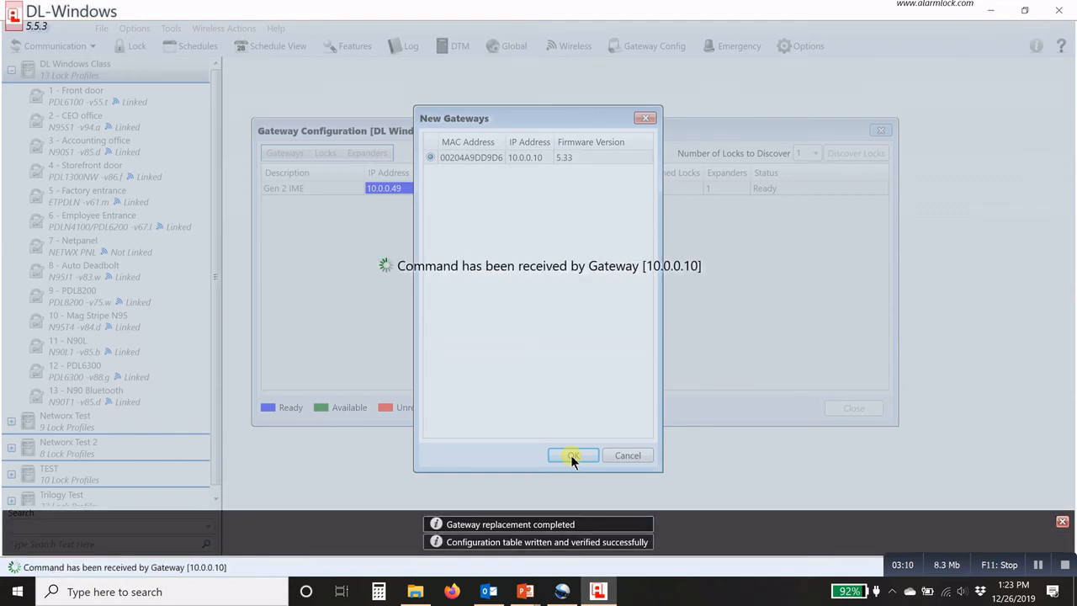
click(572, 454)
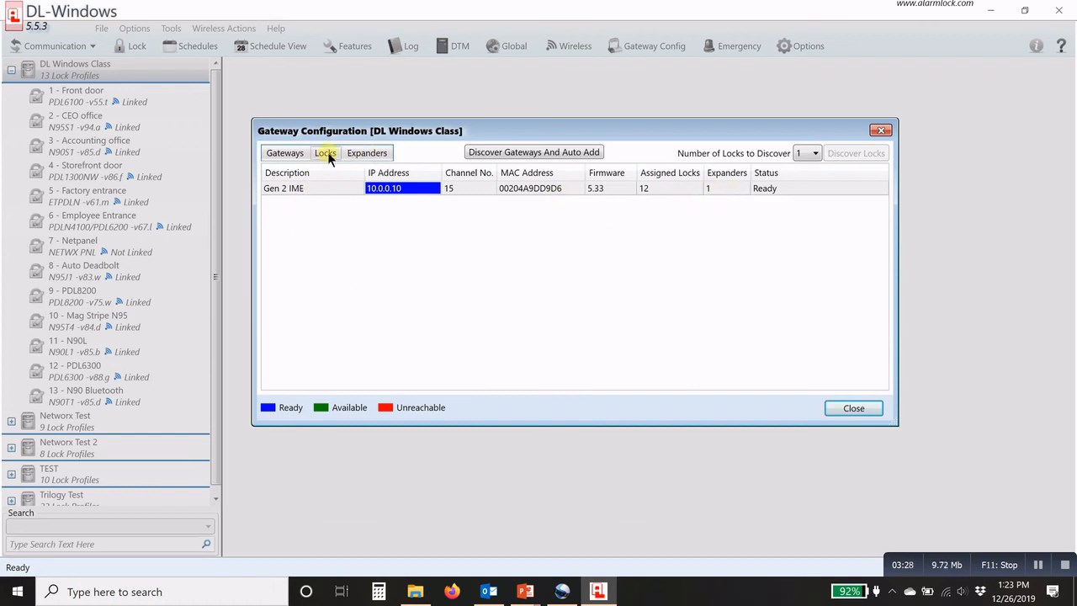
View the new gateway's lock table from the Locks menu
click(325, 152)
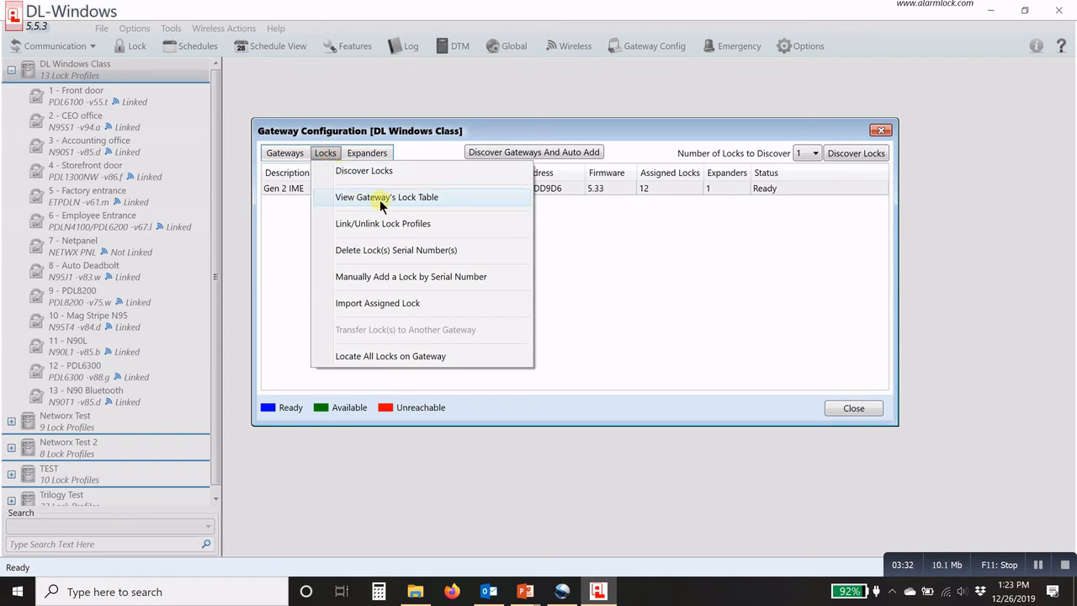
click(388, 196)
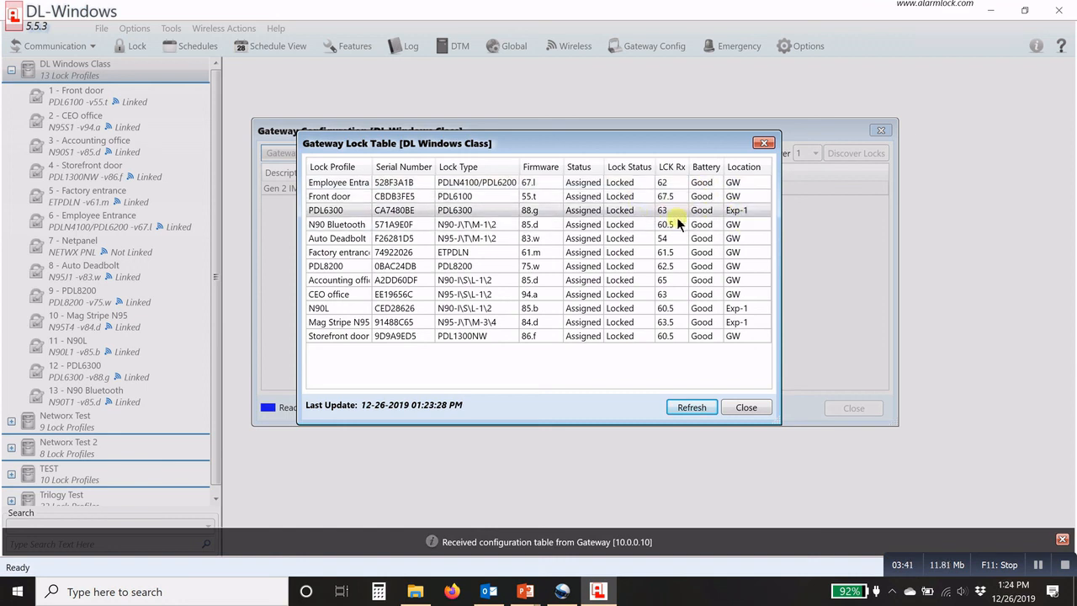
mouse_move(726, 217)
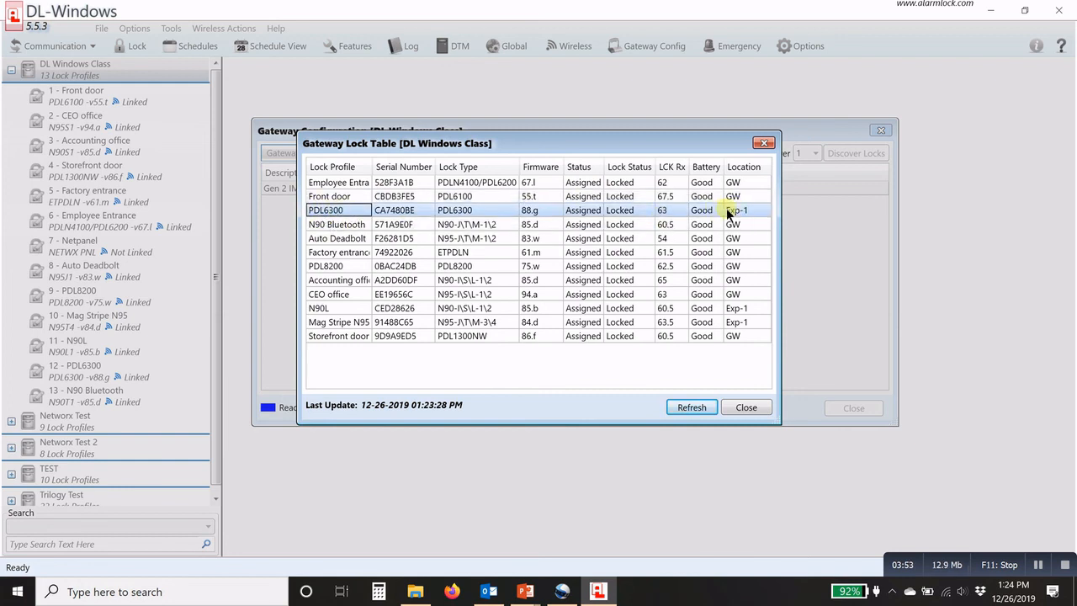
mouse_move(580, 348)
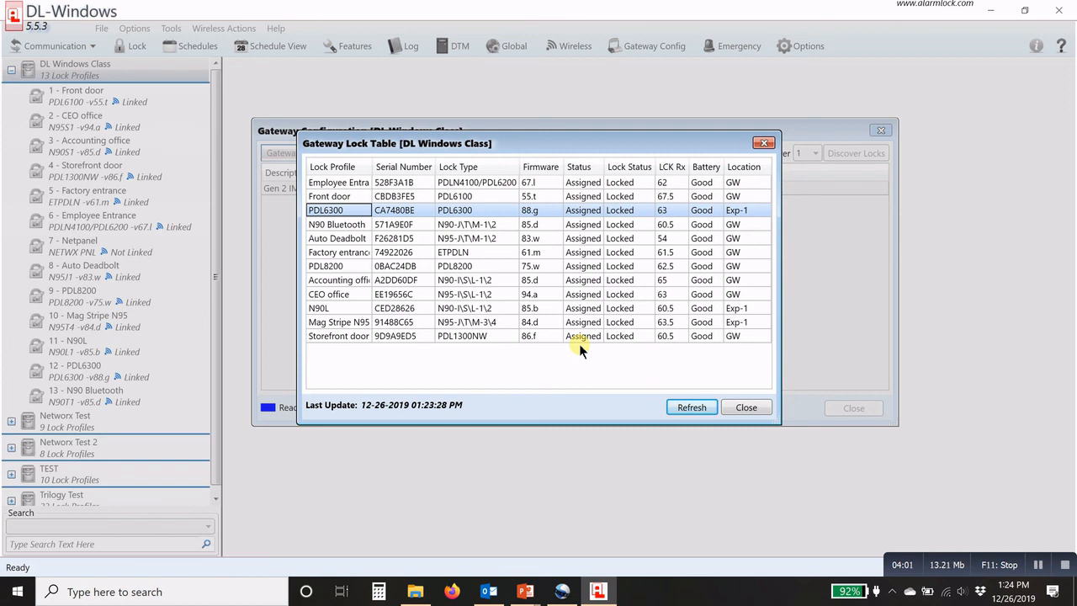
Close the Gateway Lock Table and the Gateway Configuration window
click(745, 407)
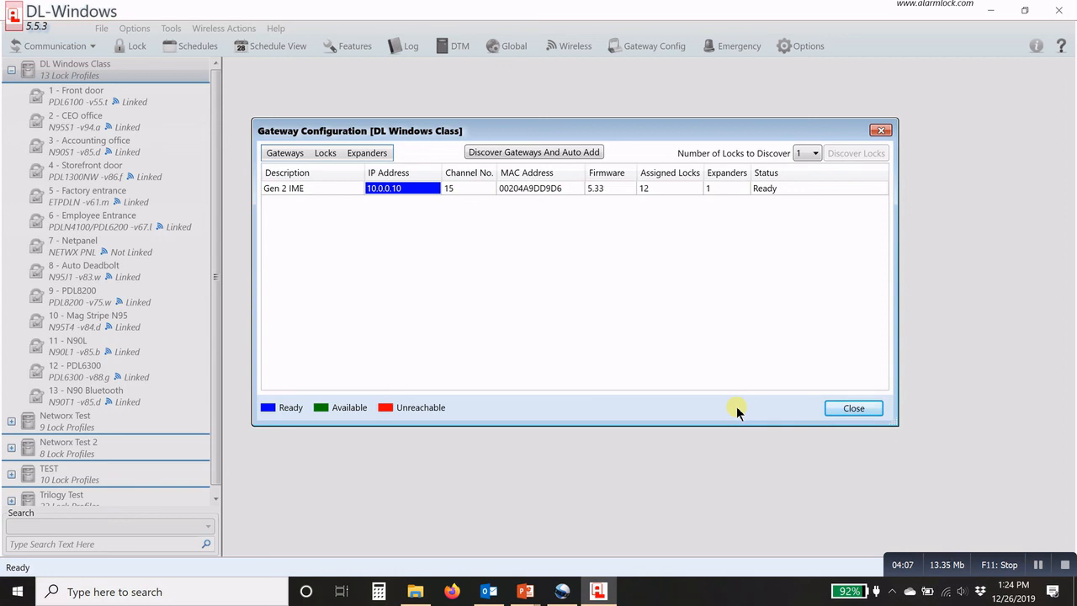
mouse_move(665, 372)
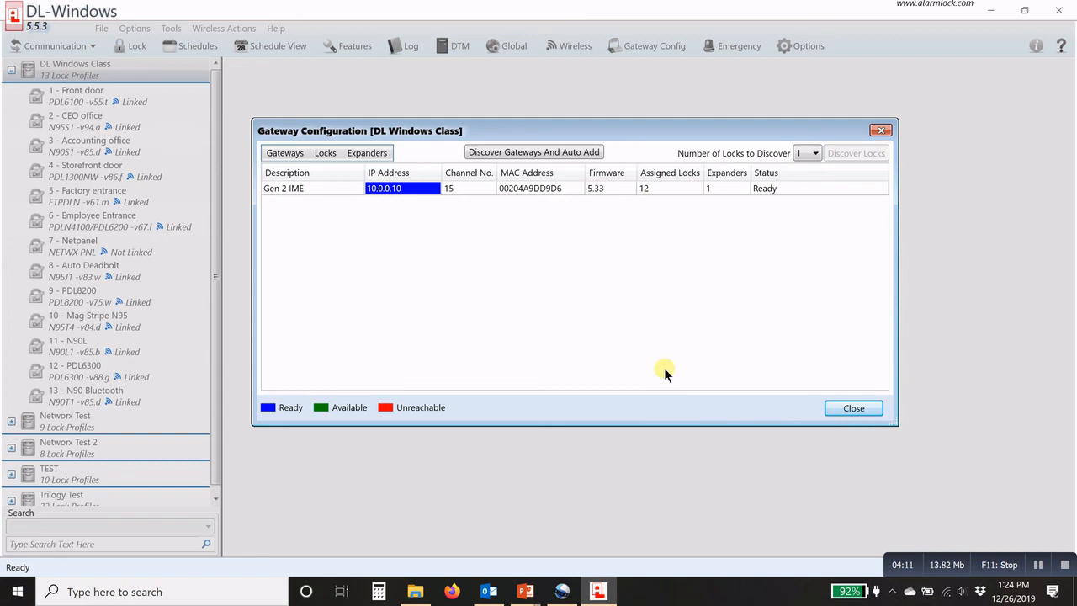
mouse_move(778, 397)
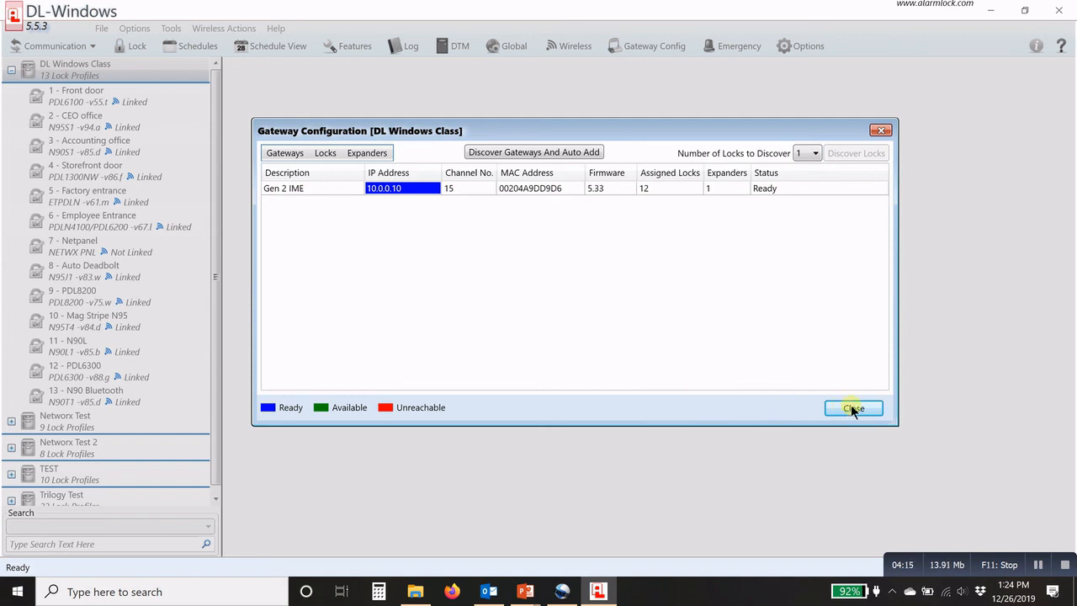
click(852, 409)
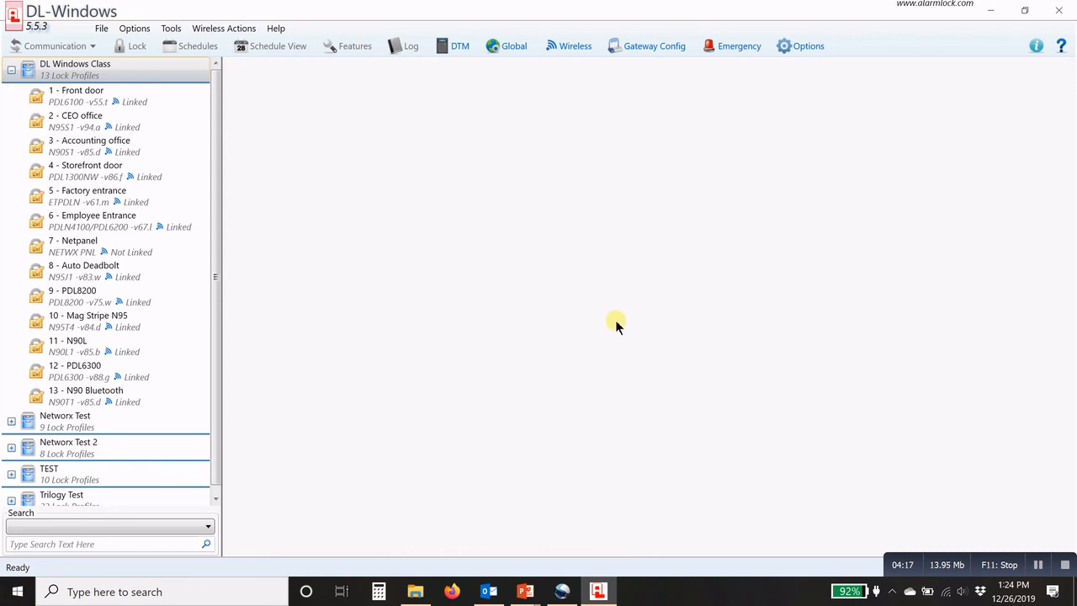
mouse_move(596, 293)
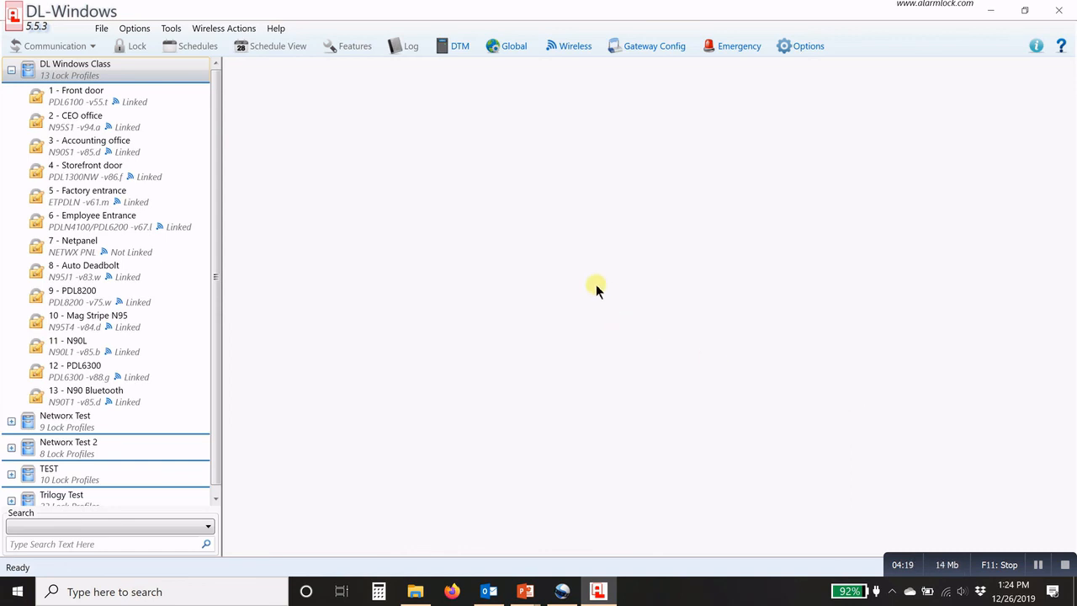